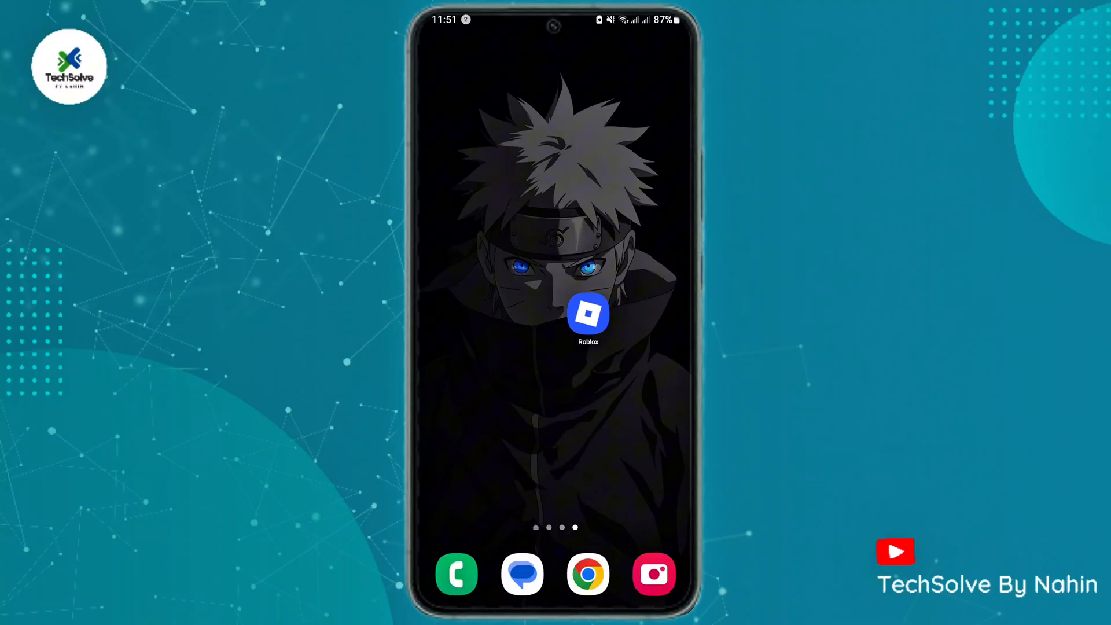
Launch Roblox from the Android home screen to its Home page
{"action": "left_click", "coordinate": [588, 318]}
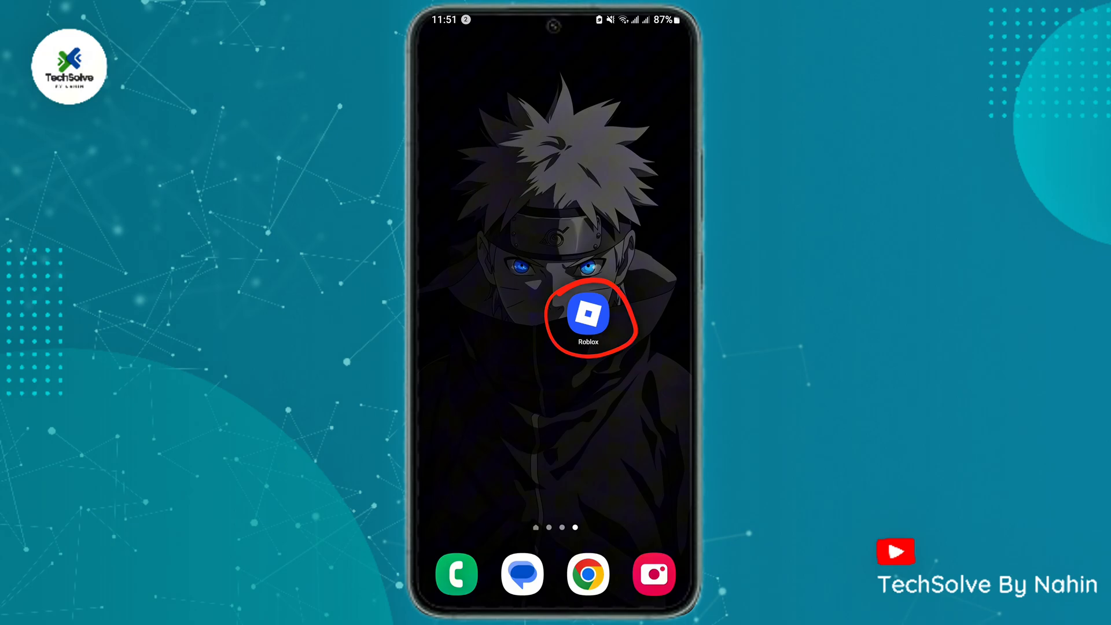
{"action": "left_click", "coordinate": [588, 317]}
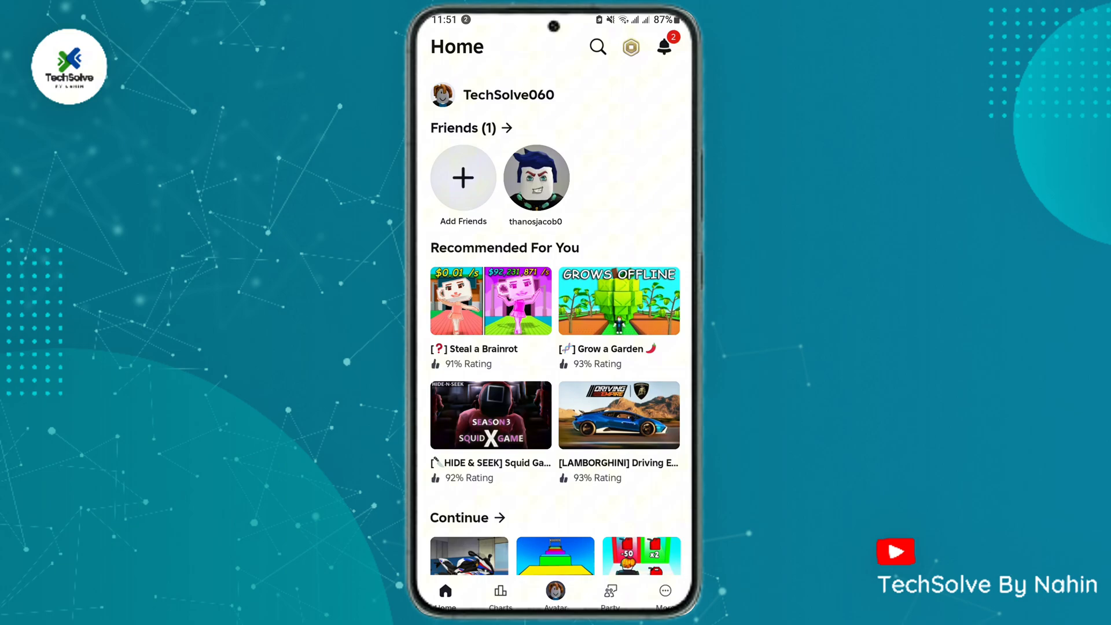
Reach the Account Info page via More and Settings
{"action": "left_click", "coordinate": [665, 594]}
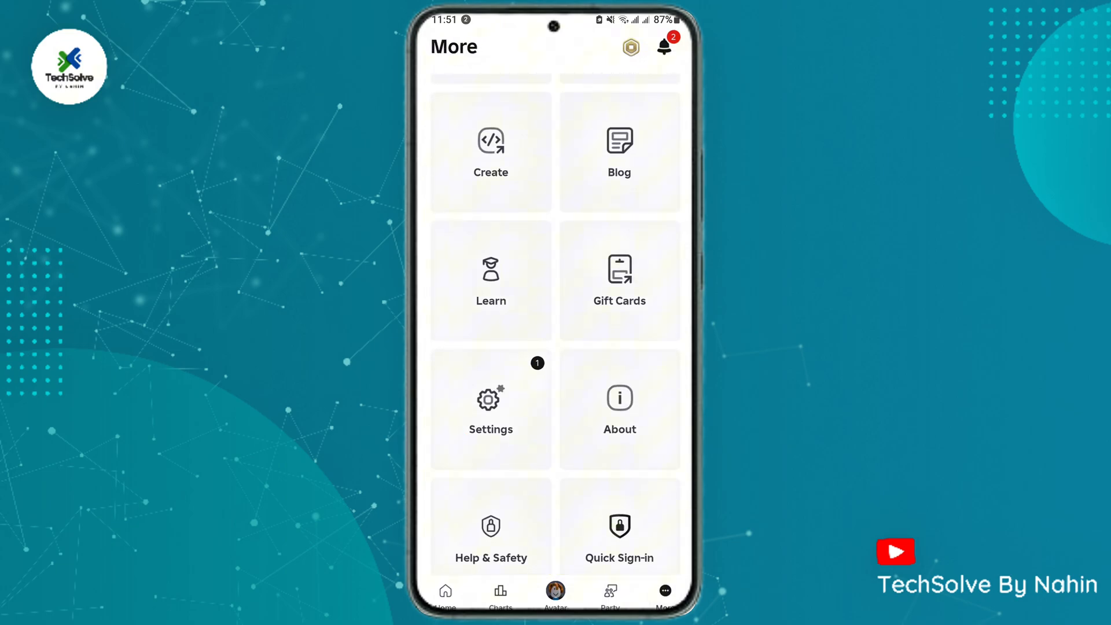
{"action": "left_click", "coordinate": [491, 410]}
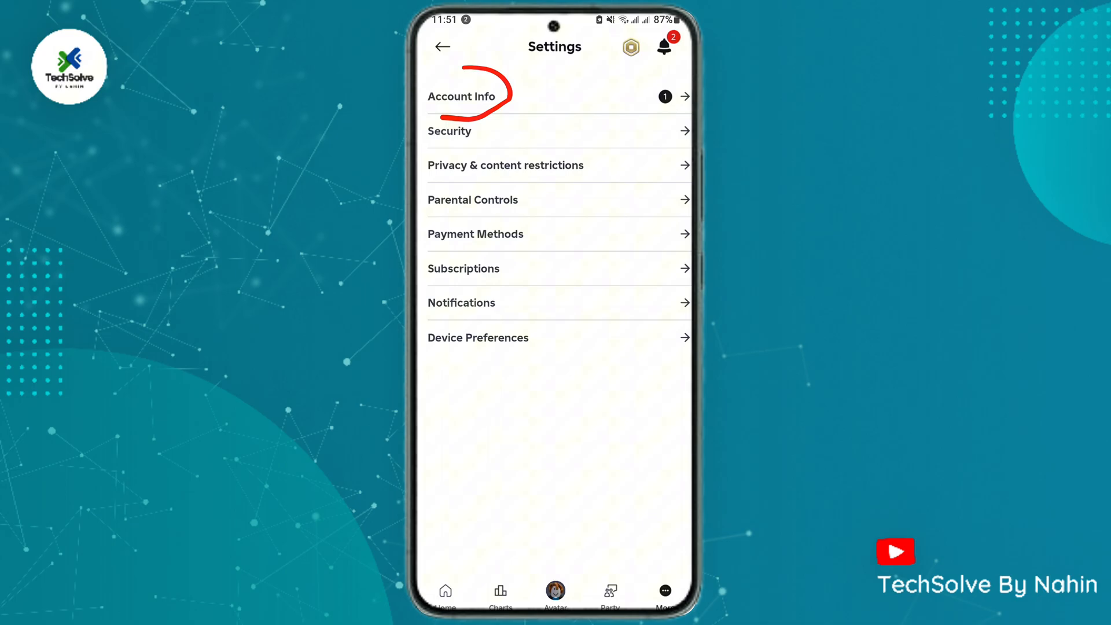
{"action": "left_click", "coordinate": [461, 96]}
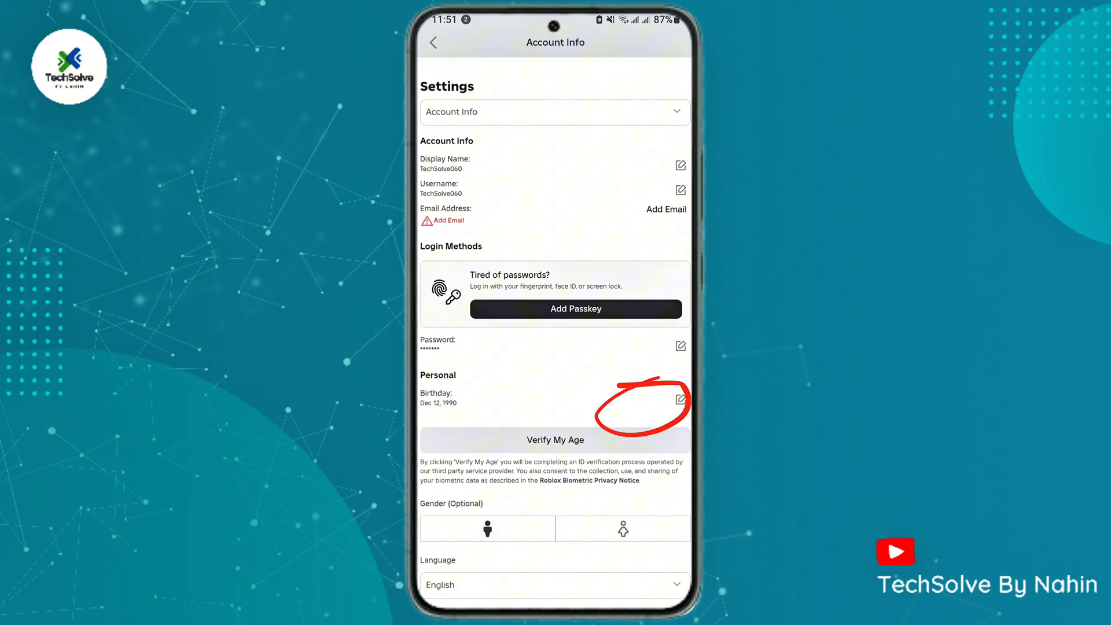
Change the account birthday from Dec 12, 1990 to Jul 4, 1999 and confirm
{"action": "left_click", "coordinate": [680, 399]}
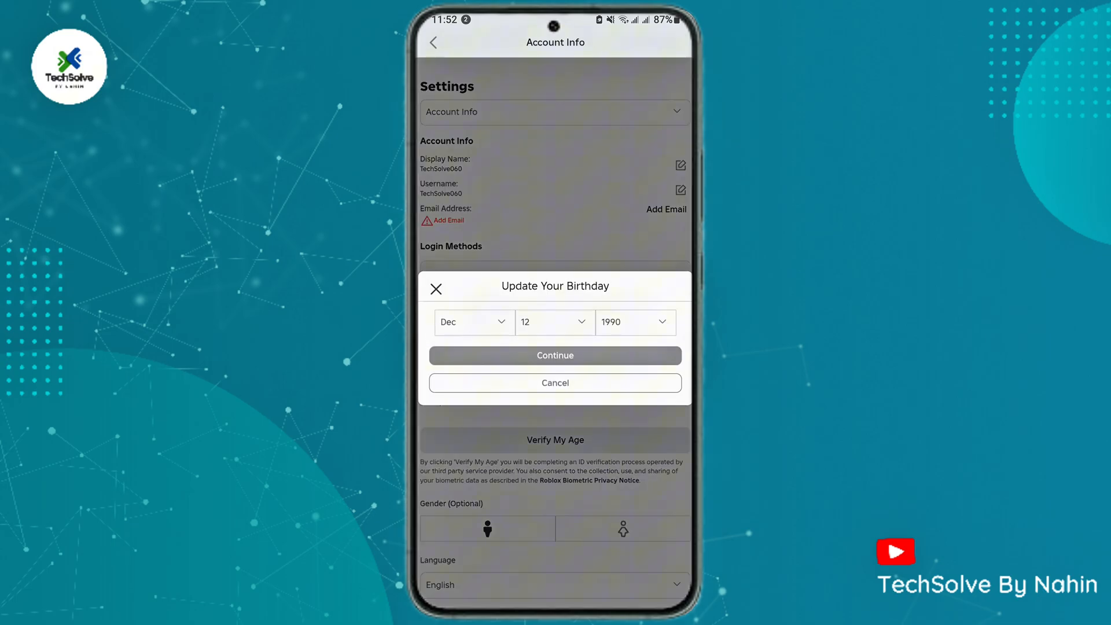
{"action": "left_click", "coordinate": [635, 322]}
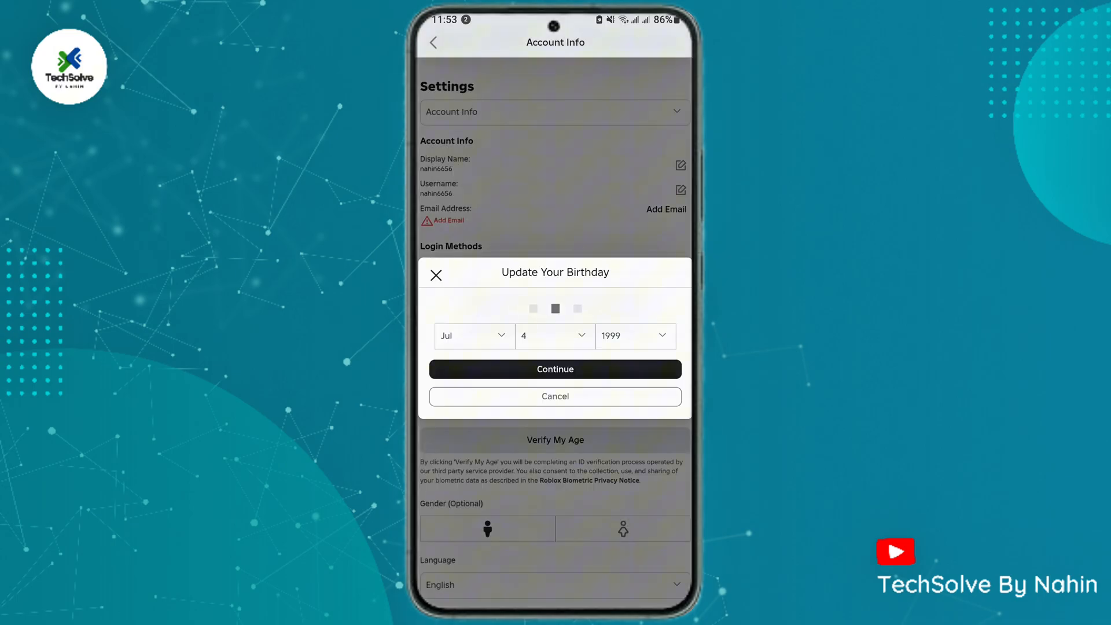
{"action": "left_click", "coordinate": [555, 368]}
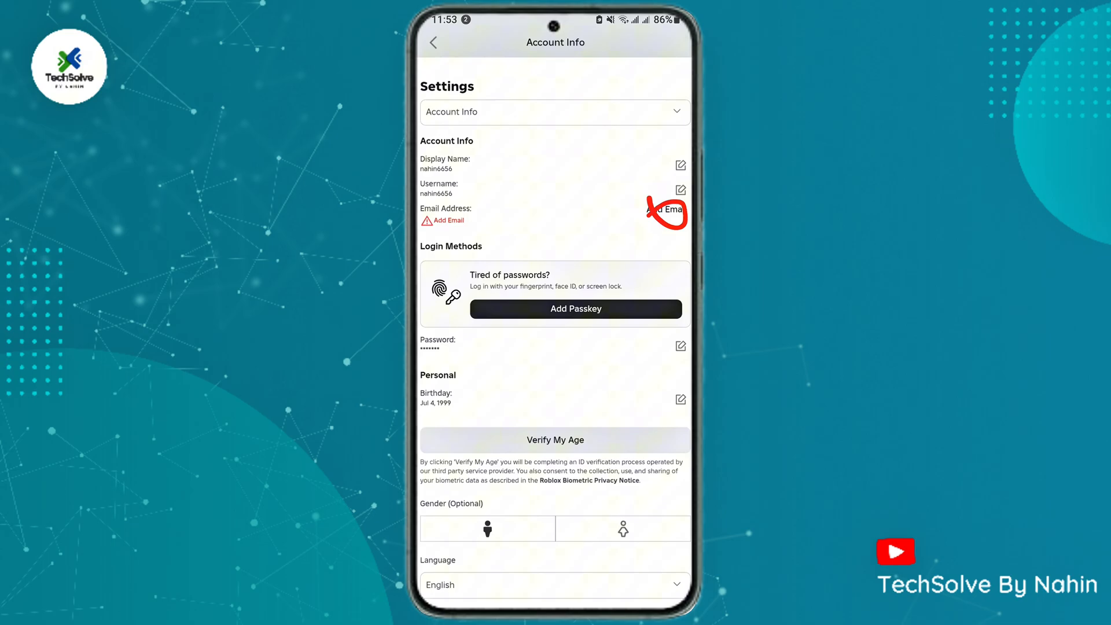
{"action": "left_click", "coordinate": [664, 209]}
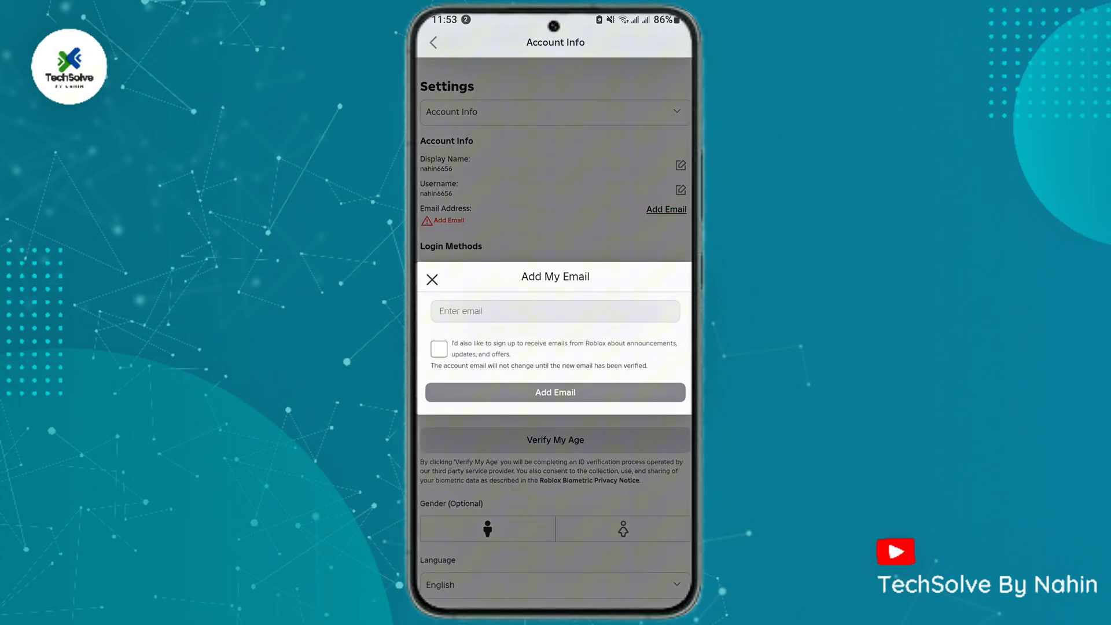
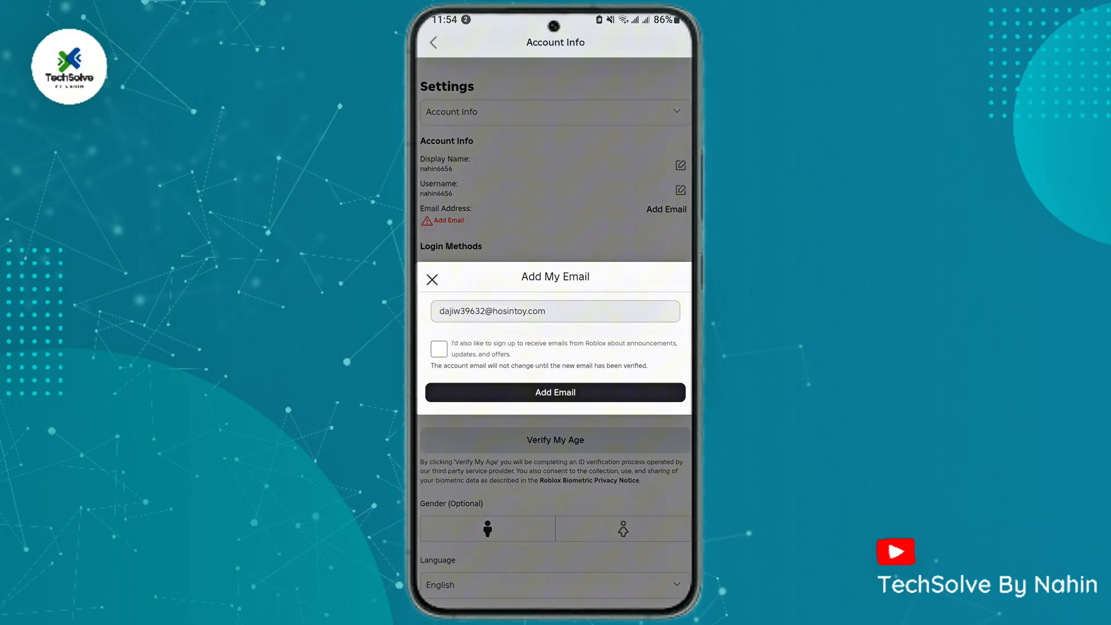
{"action": "left_click", "coordinate": [555, 311]}
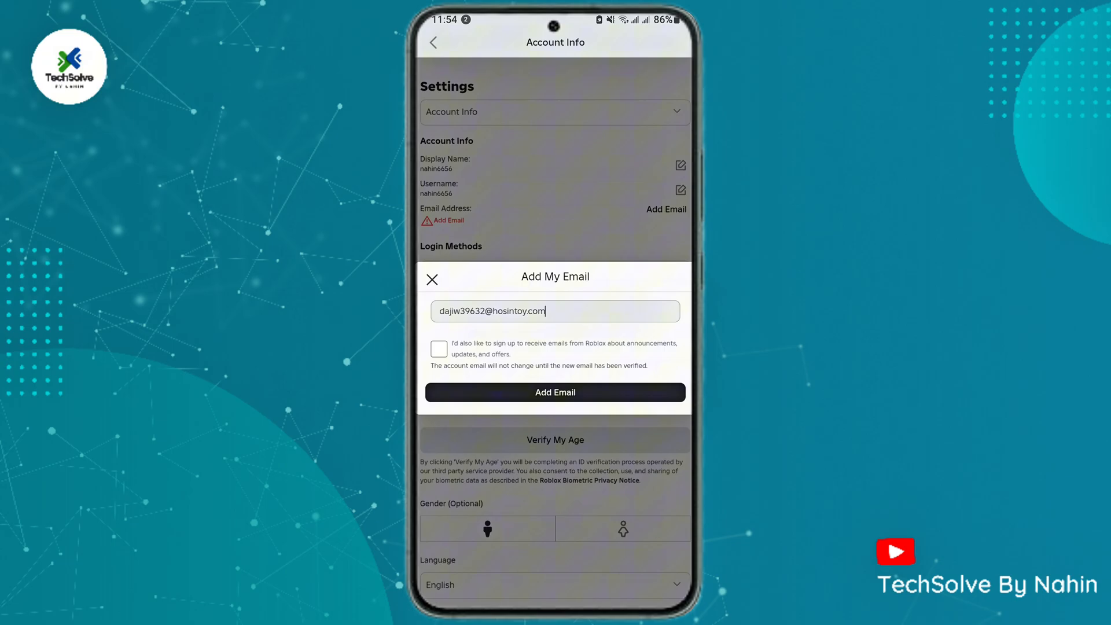
{"action": "left_click", "coordinate": [555, 393]}
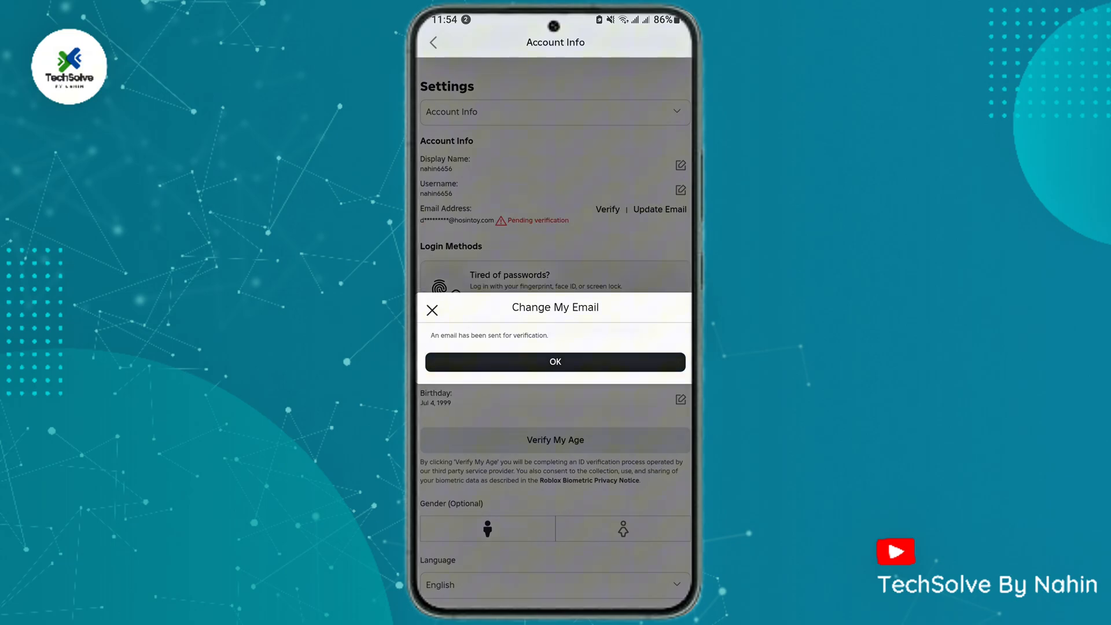
{"action": "left_click", "coordinate": [555, 361]}
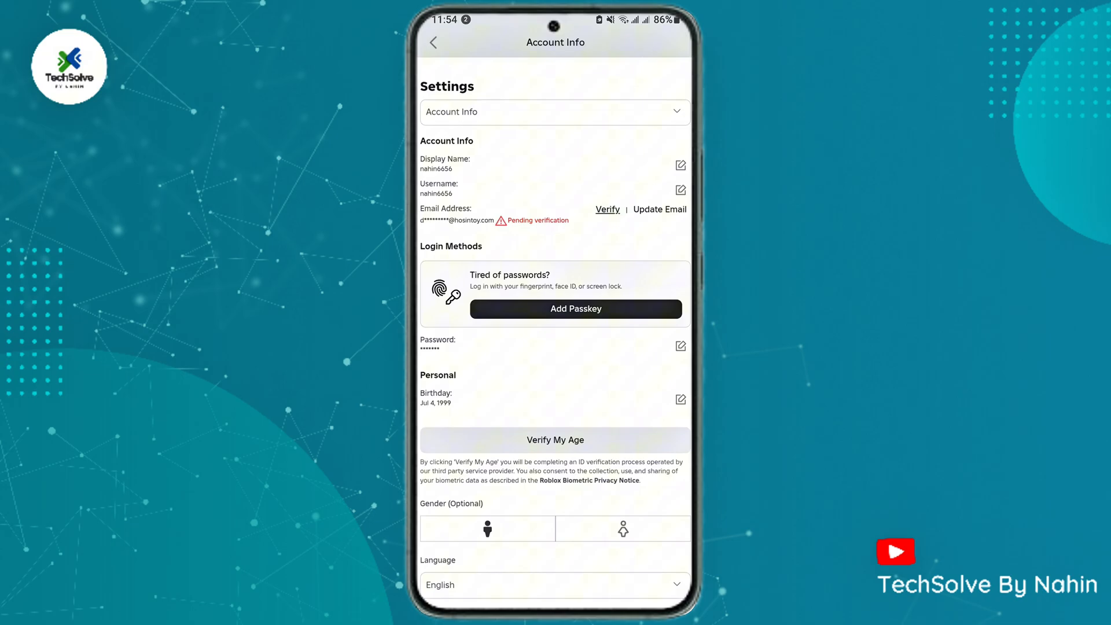
Request a verification email for the newly added address
{"action": "left_click", "coordinate": [608, 209]}
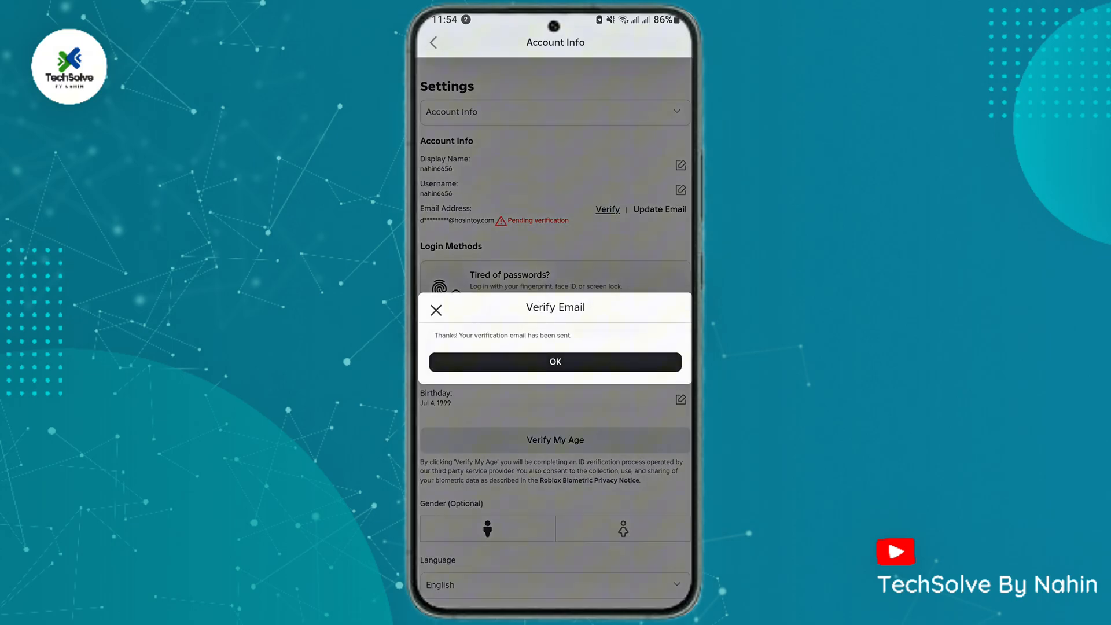
{"action": "left_click", "coordinate": [554, 362]}
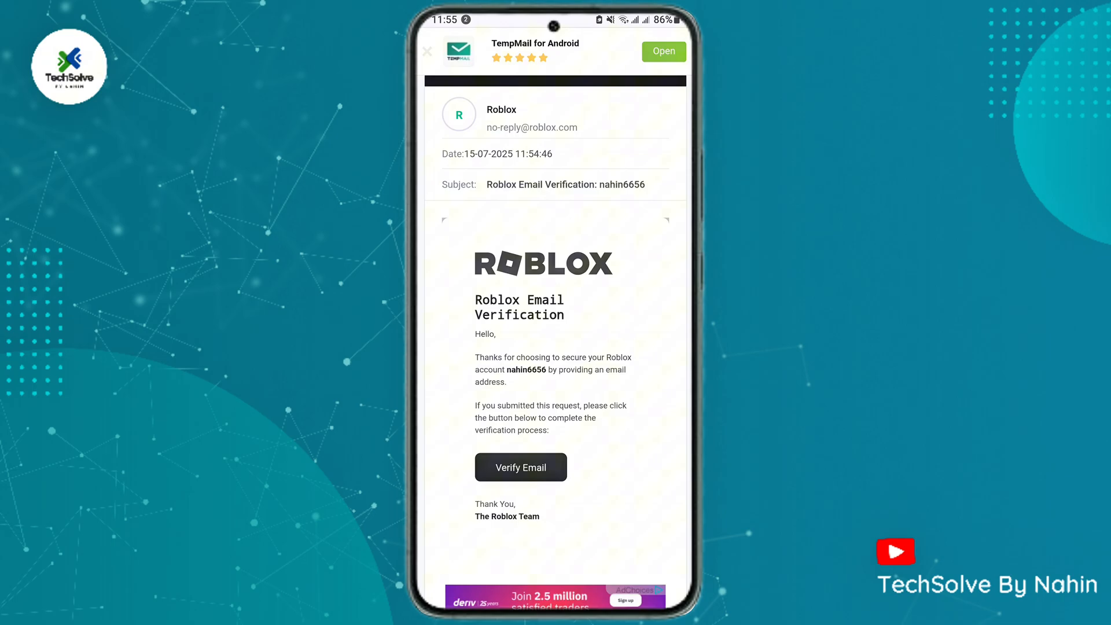
Verify the email from the Roblox message in Temp Mail
{"action": "left_click", "coordinate": [519, 466]}
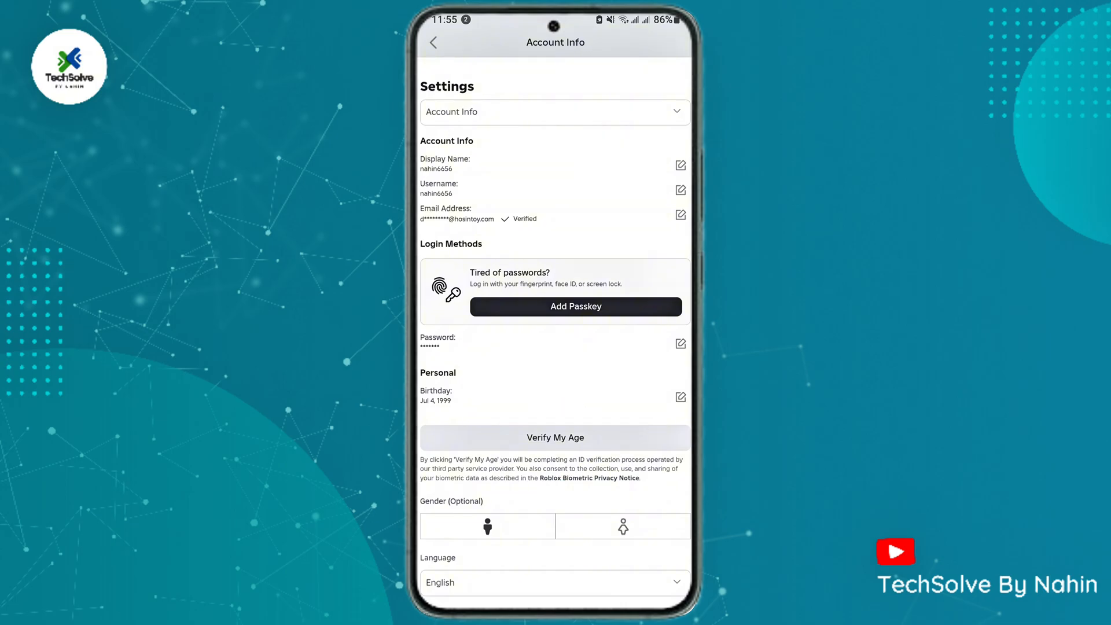
Start the age verification and its Identity Verification session
{"action": "left_click", "coordinate": [554, 438]}
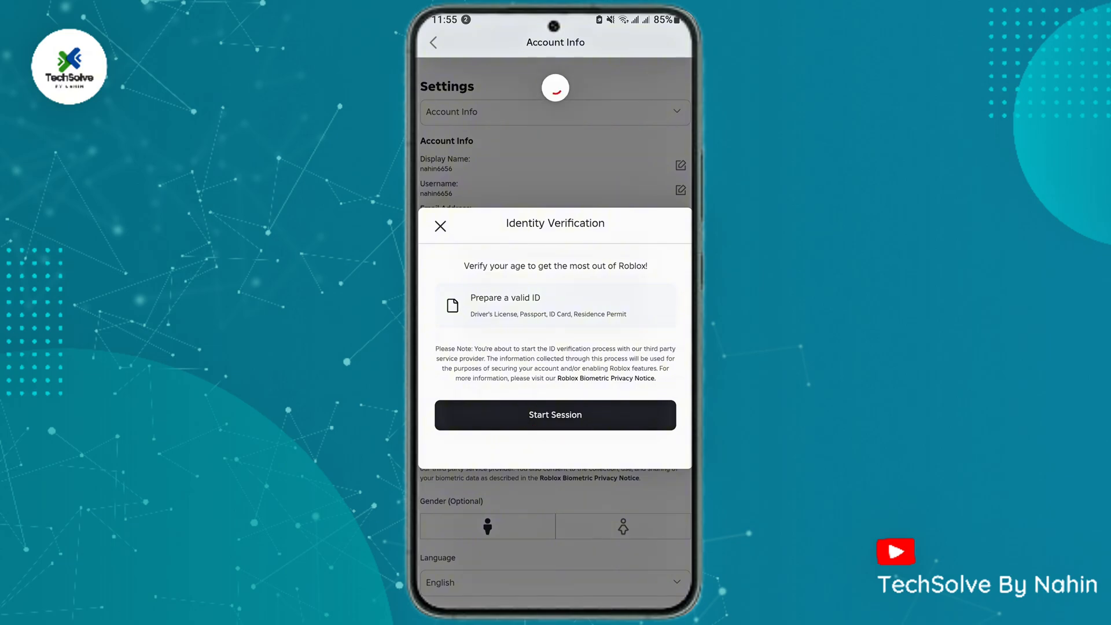
{"action": "left_click", "coordinate": [554, 414]}
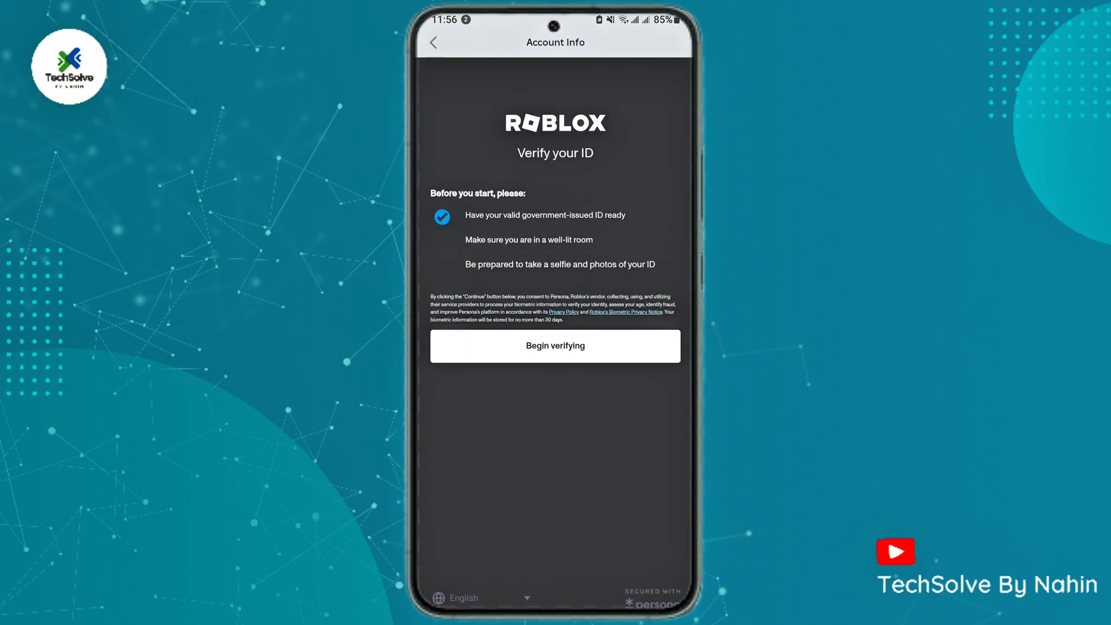
Begin ID verification with Bangladesh as the ID country, then return to Settings
{"action": "left_click", "coordinate": [554, 347]}
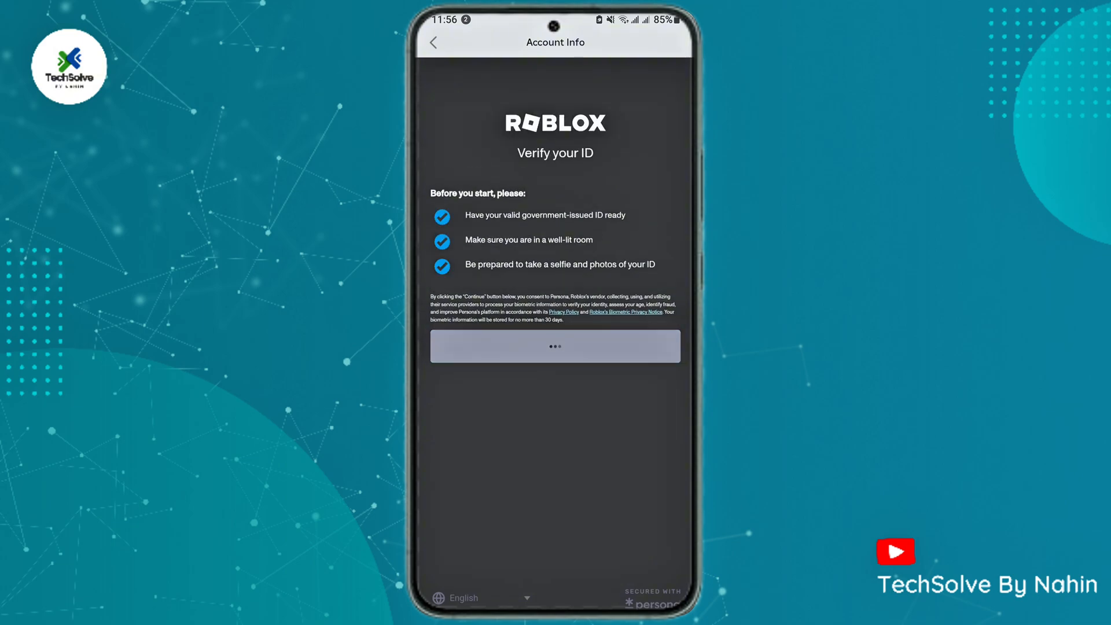
{"action": "left_click", "coordinate": [554, 346]}
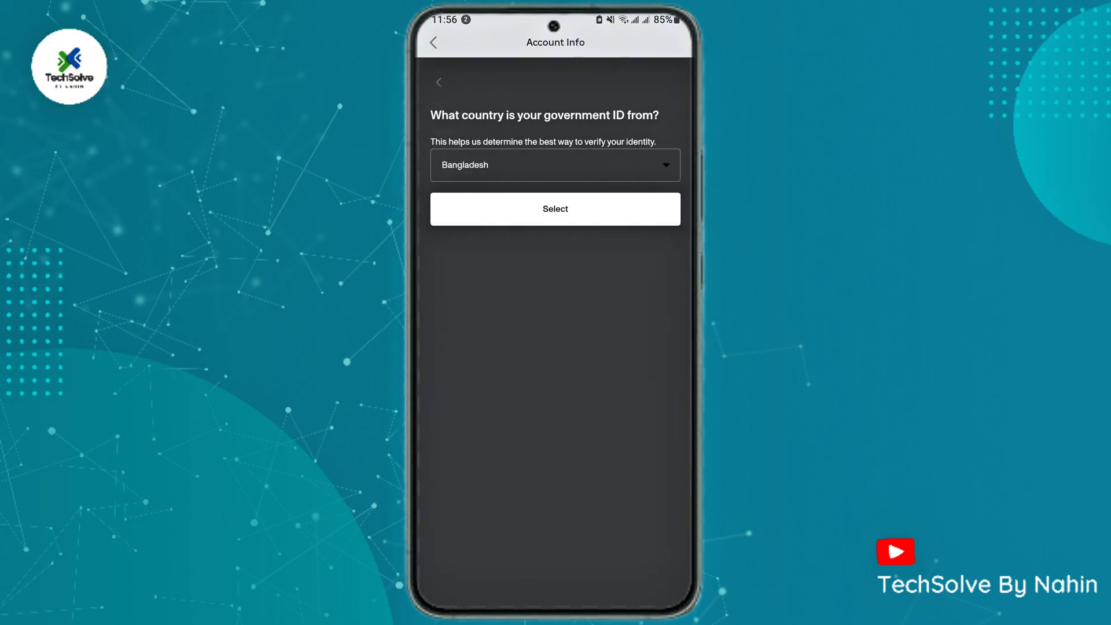
{"action": "left_click", "coordinate": [555, 208]}
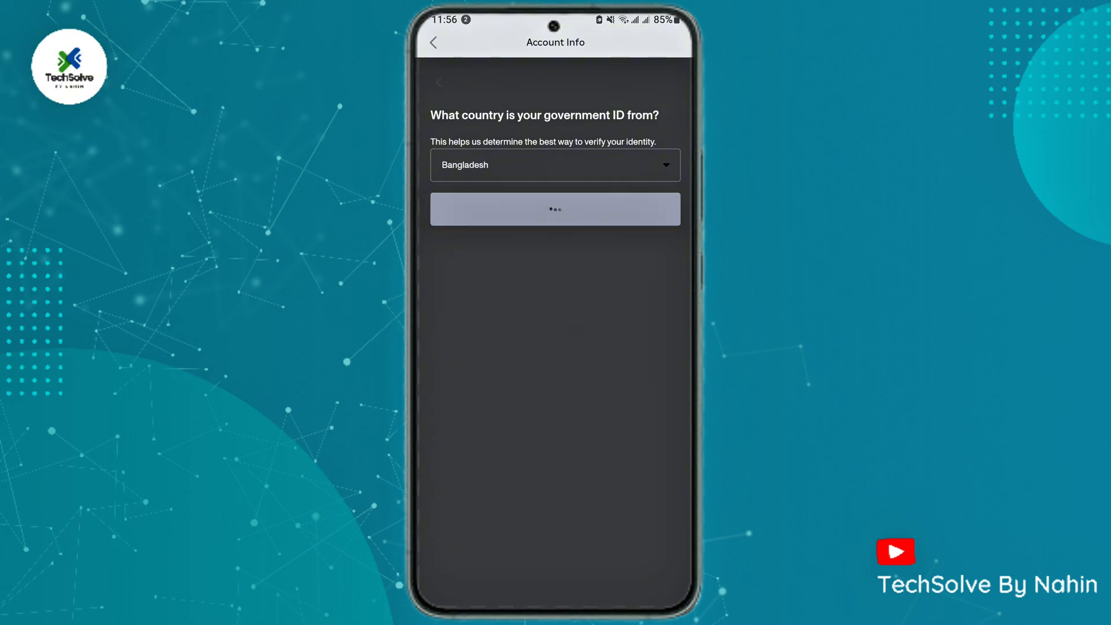
{"action": "left_click", "coordinate": [555, 209]}
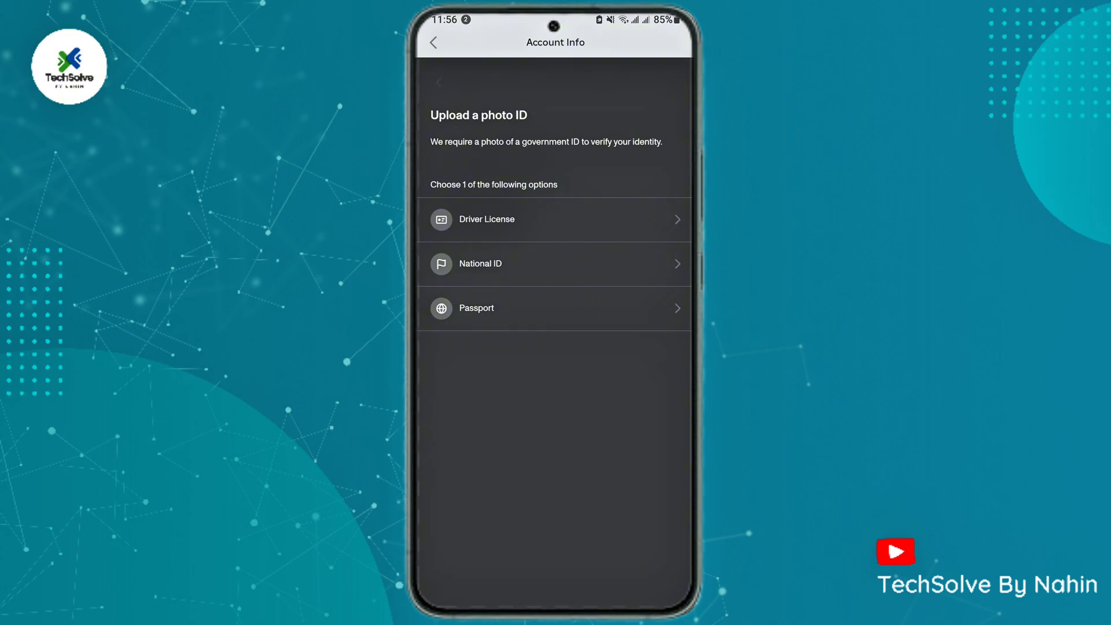
{"action": "left_click", "coordinate": [433, 42]}
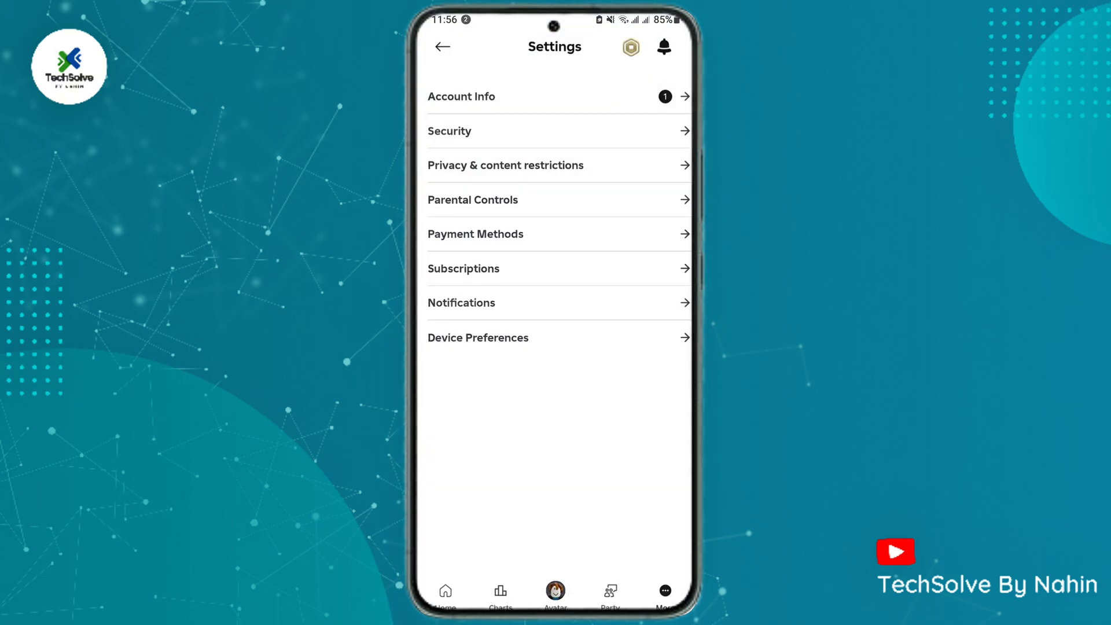